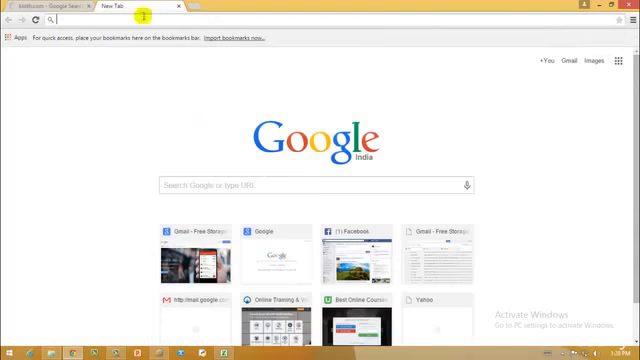
pyautogui.moveTo(147, 75)
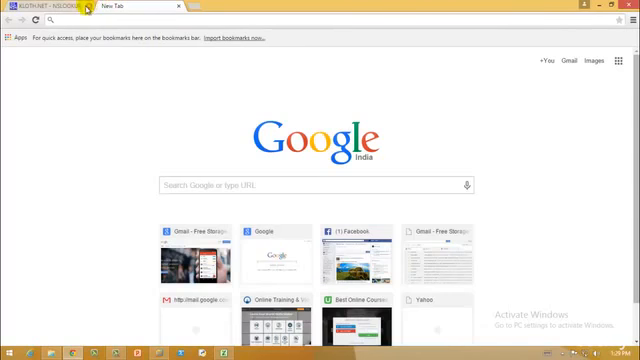
# Search 'neotrace' to reach the NeoTrace Pro download page, then start entering 'visualroute' in a new tab.
pyautogui.write('neoti')
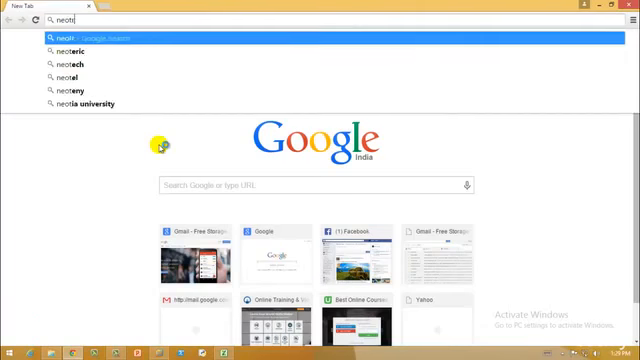
pyautogui.press('Return')
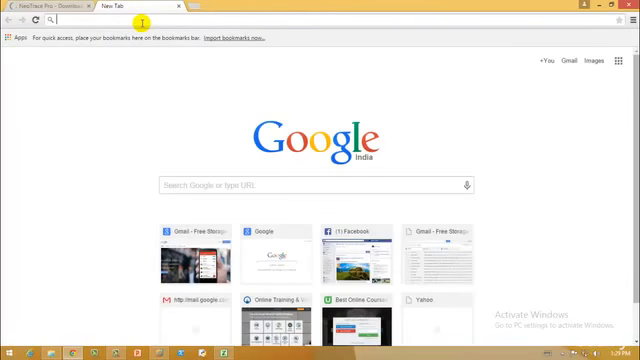
pyautogui.write('visualroute.com')
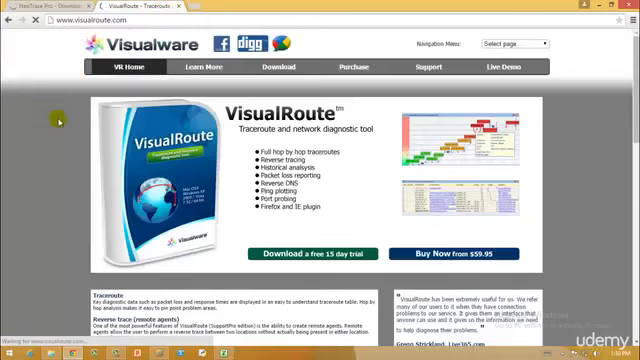
# Scroll down the VisualRoute homepage to its feature descriptions.
pyautogui.scroll(-3)
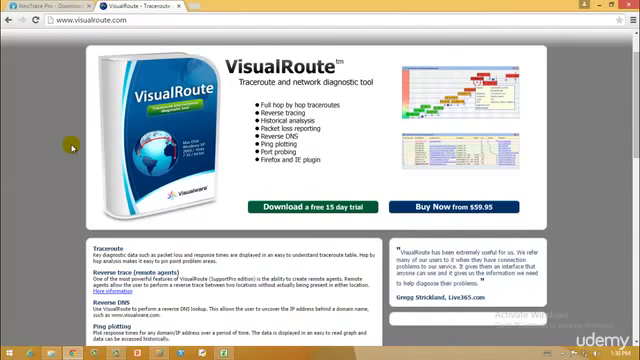
pyautogui.moveTo(88, 188)
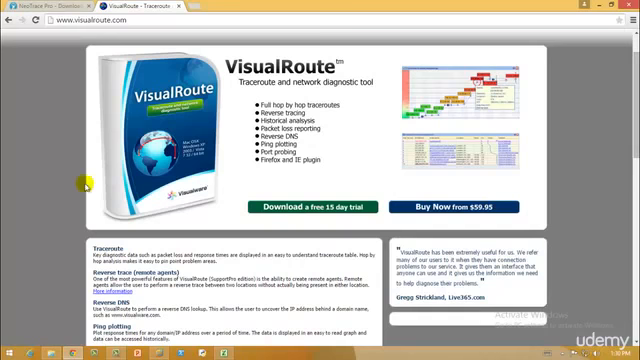
pyautogui.moveTo(580, 185)
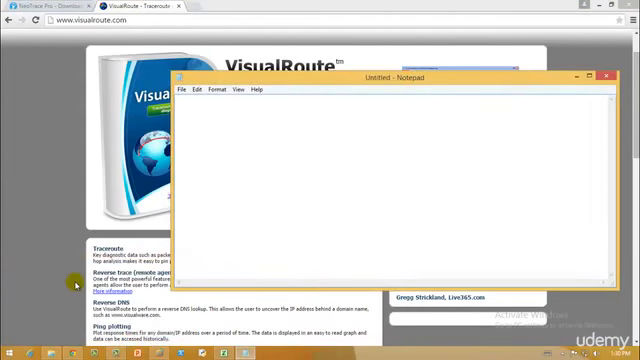
# Write the first range '10.0.0.0-10.255.255.255 (10' in the Notepad note.
pyautogui.write('10.0.0')
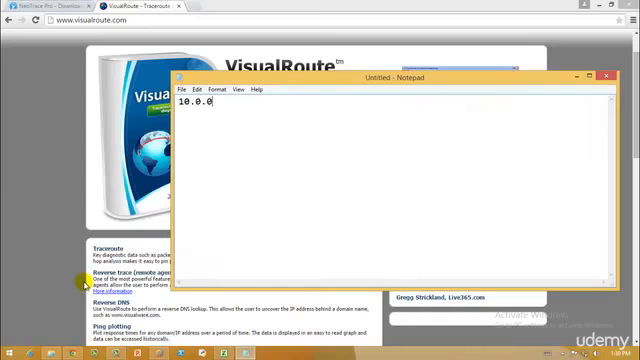
pyautogui.write('.0-')
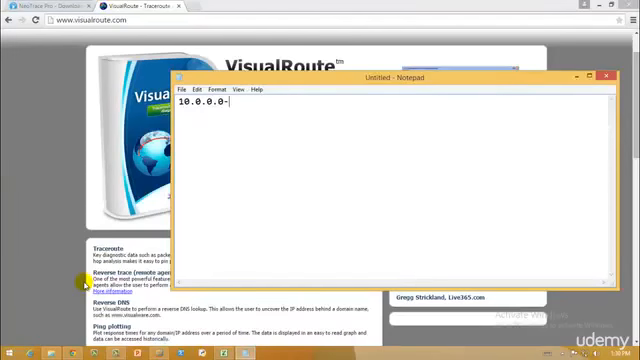
pyautogui.write('10.25')
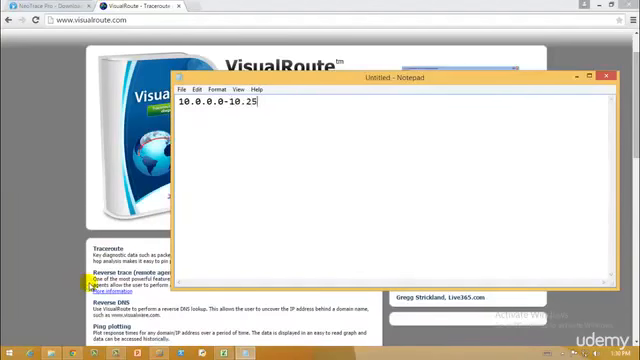
pyautogui.write('5.255.22')
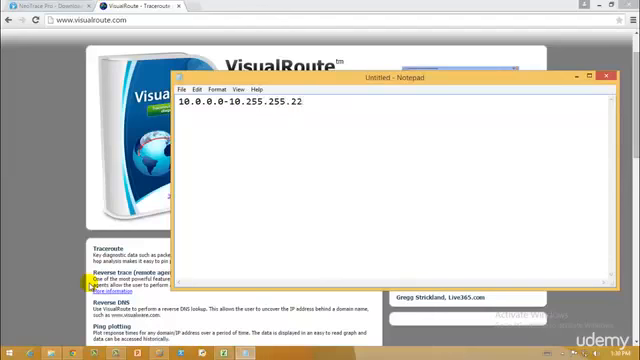
pyautogui.write('55')
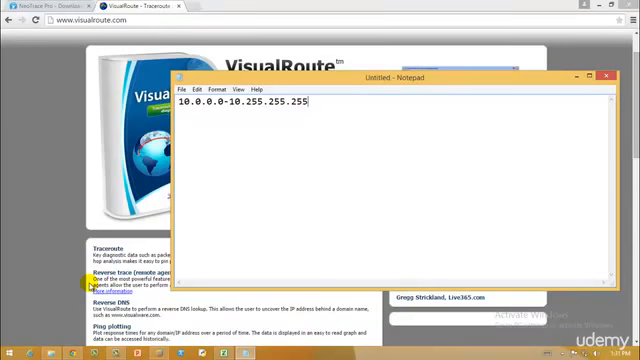
pyautogui.write('*')
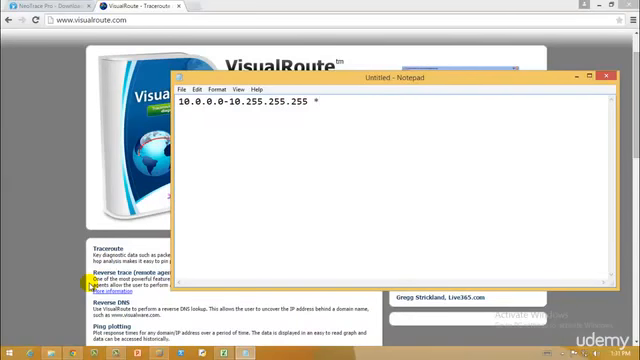
pyautogui.write('(10')
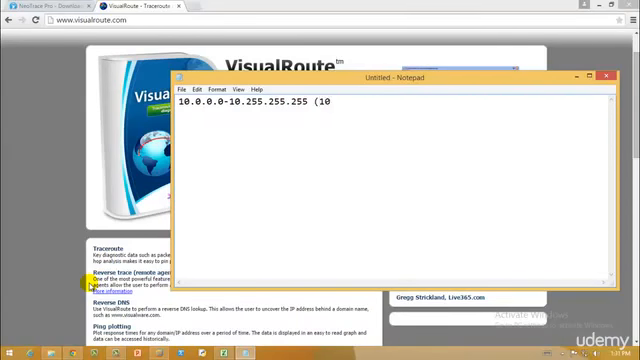
# Finish '/8 prefix)' and add the second range '172.16.0.0-172.31.255.255 (172.16/12 prefix)'.
pyautogui.write('/8 prefix')
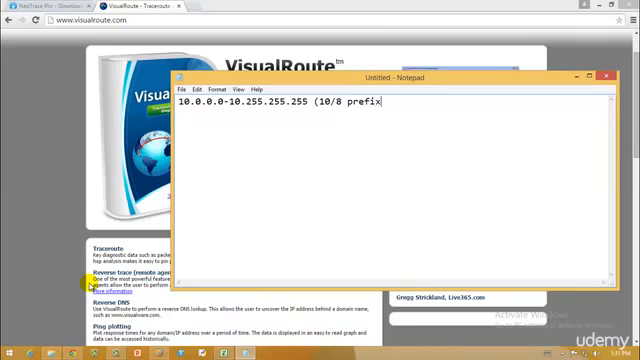
pyautogui.write(')')
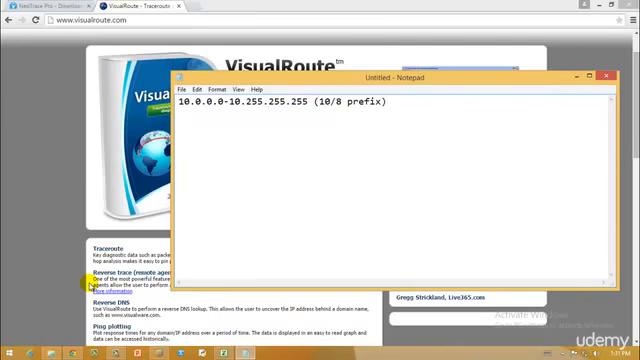
pyautogui.write('172')
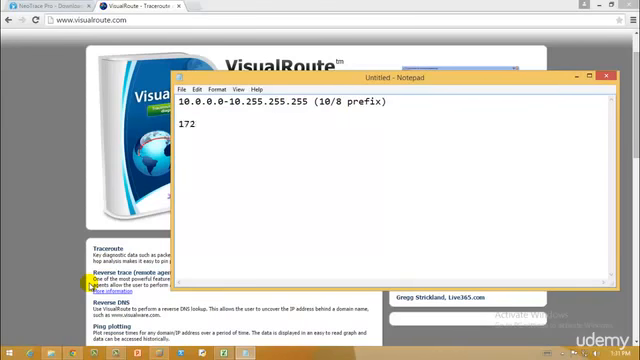
pyautogui.write('.16.0.0')
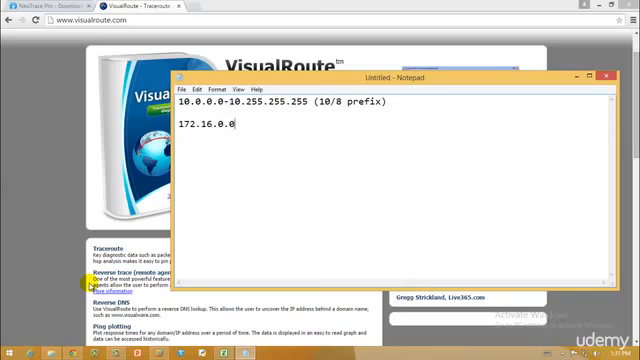
pyautogui.write('-172')
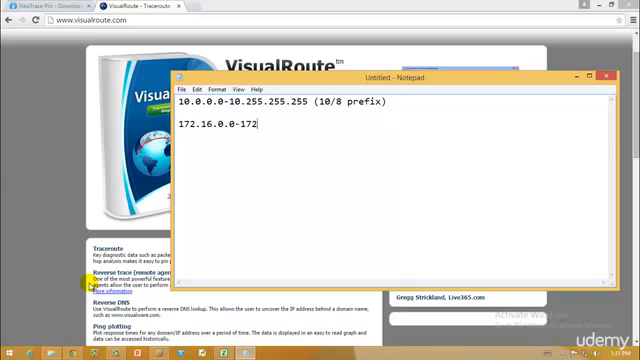
pyautogui.write('31.255.255')
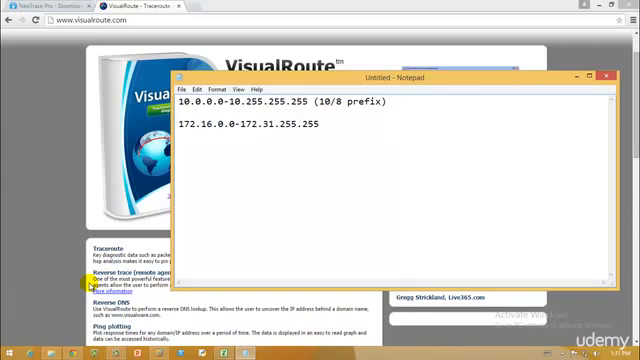
pyautogui.write('()')
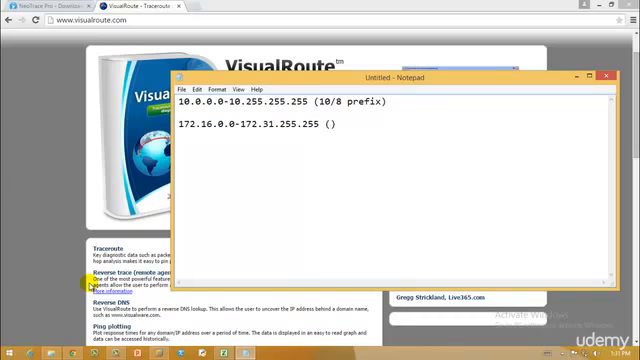
pyautogui.write('172.16/12')
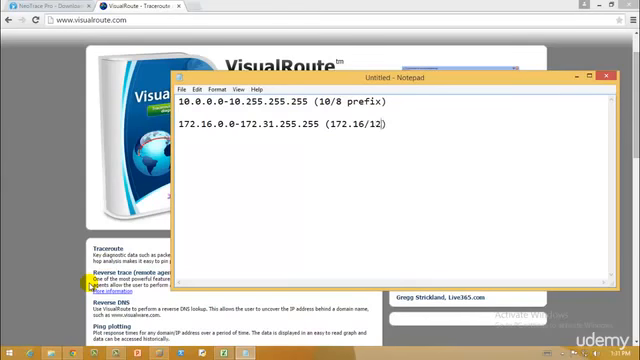
pyautogui.write('prefix')
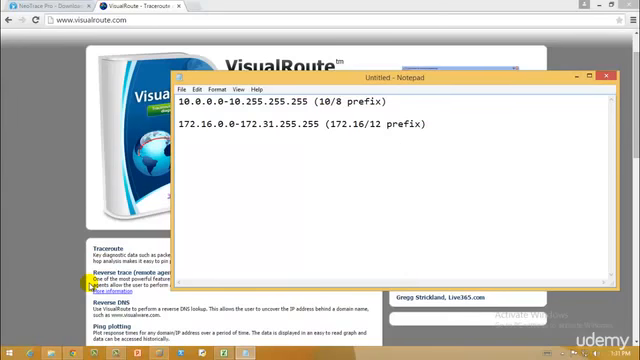
# Add the third range '192.168.0.0-192.168.255.255 (192.168/16 prefix)'.
pyautogui.write('192.168')
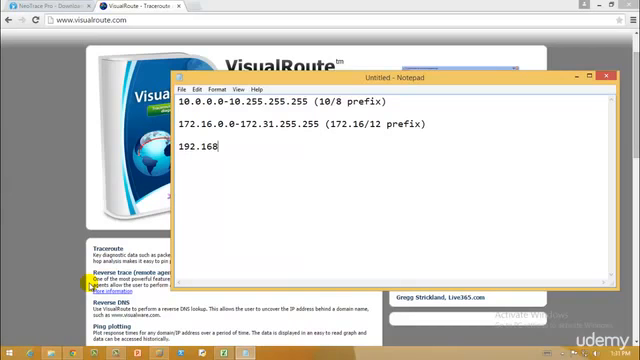
pyautogui.write('.0.0')
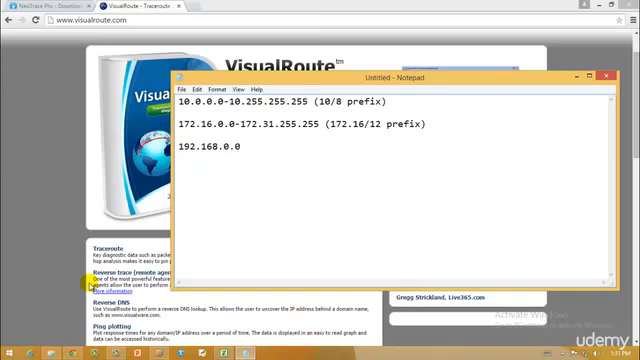
pyautogui.write('-0')
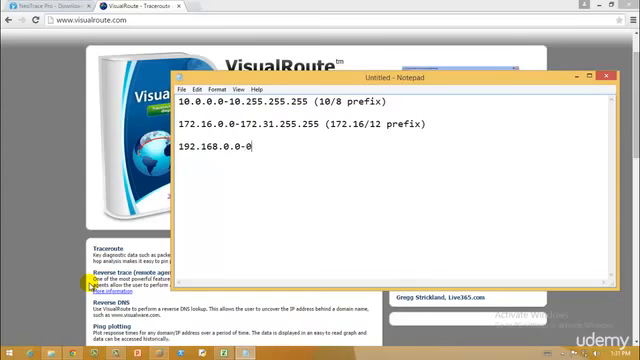
pyautogui.write('192.168.255.255')
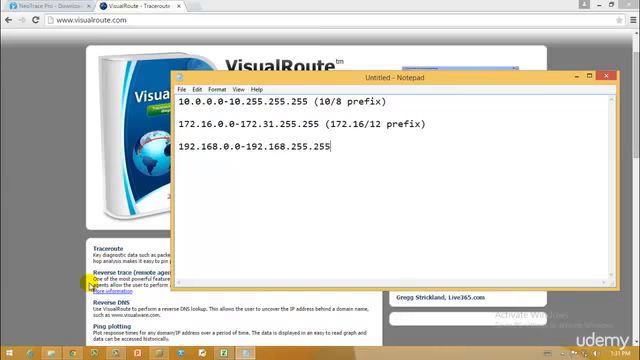
pyautogui.write('()')
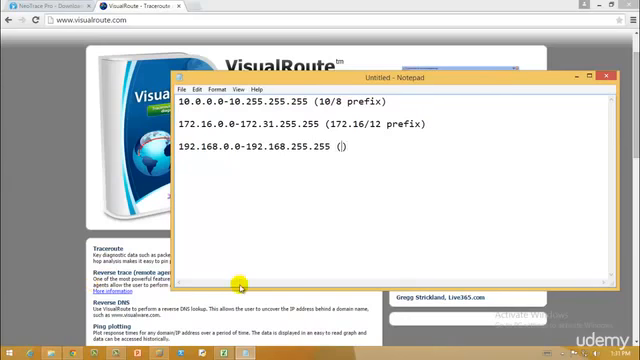
pyautogui.write('192.168')
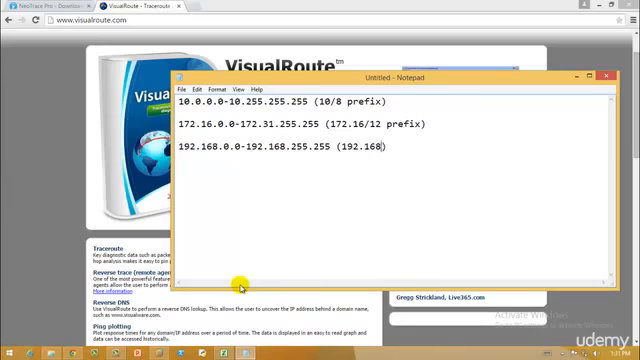
pyautogui.write('/16')
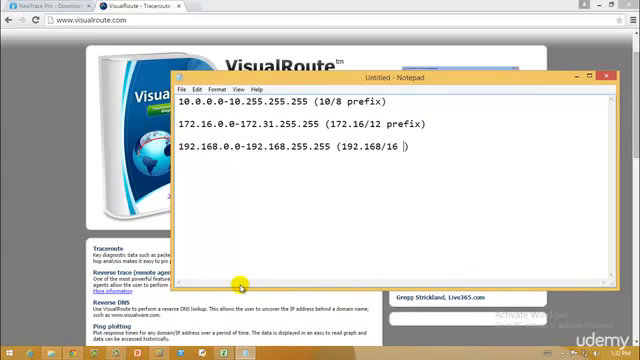
pyautogui.write('prefix)')
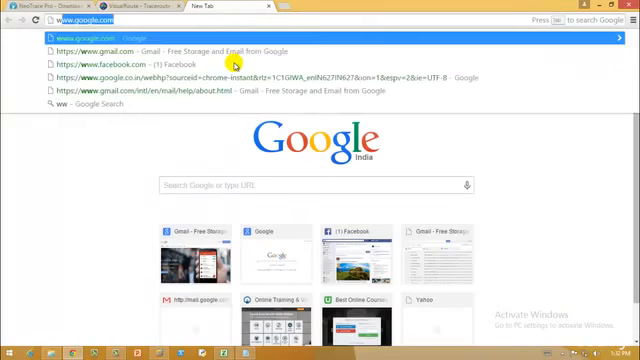
pyautogui.write('www.airin.net')
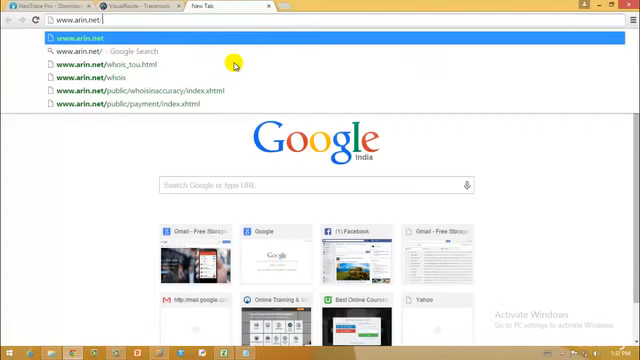
pyautogui.write('/know')
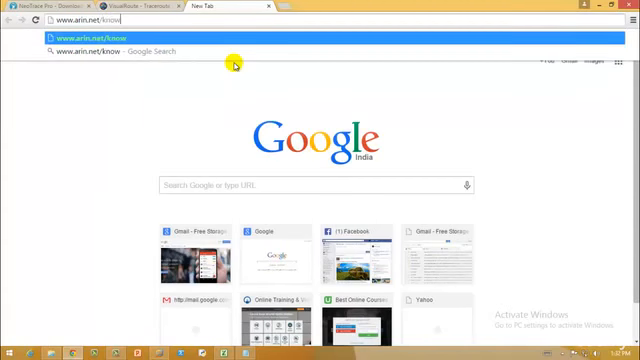
pyautogui.write('ledge')
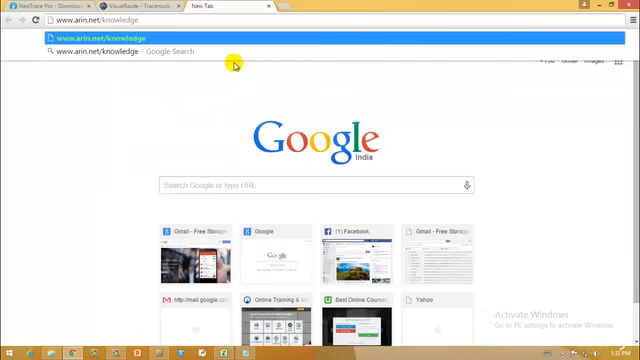
pyautogui.write('/ris')
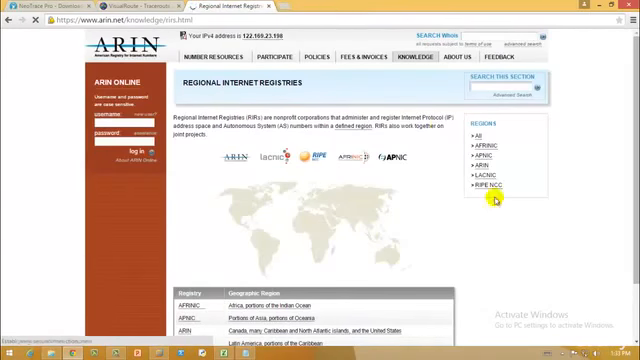
pyautogui.moveTo(541, 266)
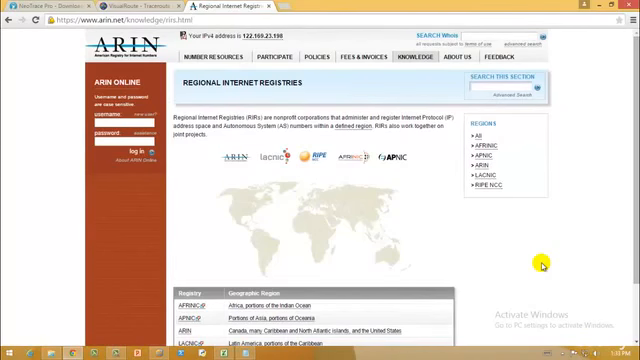
pyautogui.moveTo(400, 215)
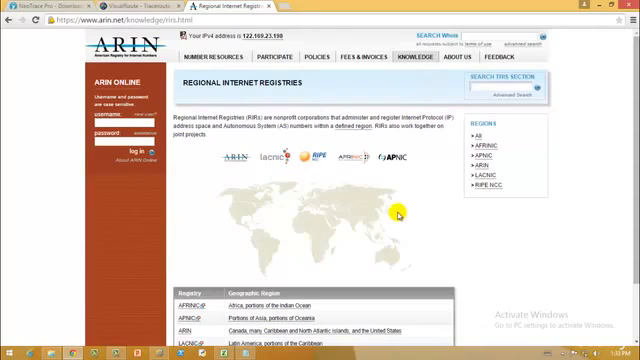
pyautogui.moveTo(490, 28)
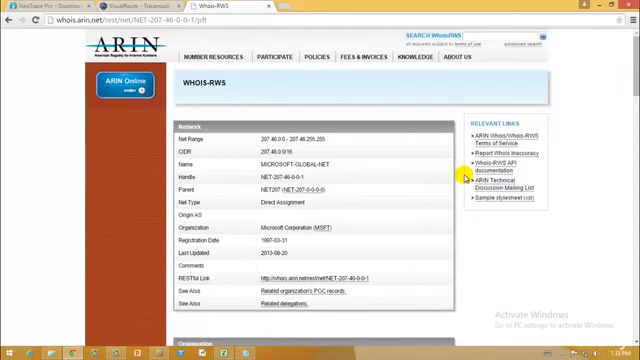
pyautogui.moveTo(345, 152)
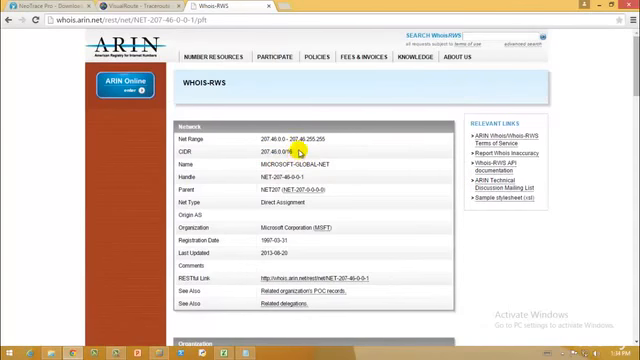
pyautogui.doubleClick(288, 159)
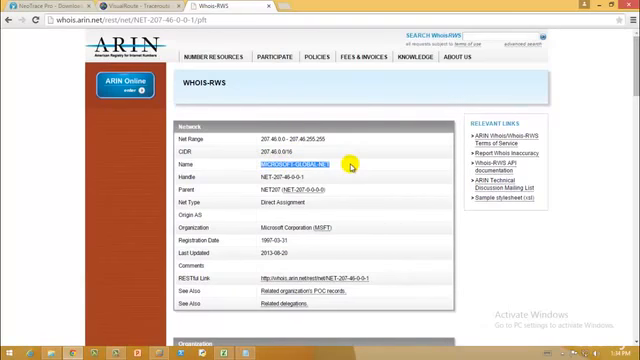
pyautogui.scroll(-3)
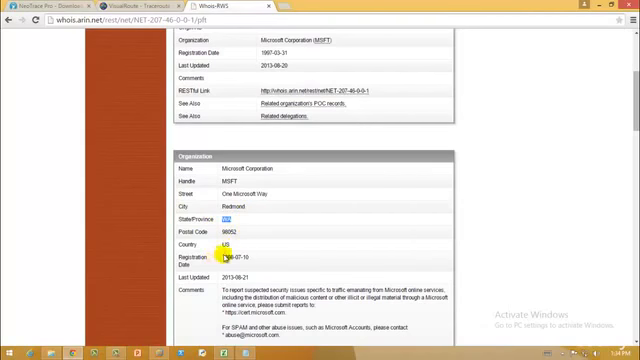
pyautogui.scroll(-3)
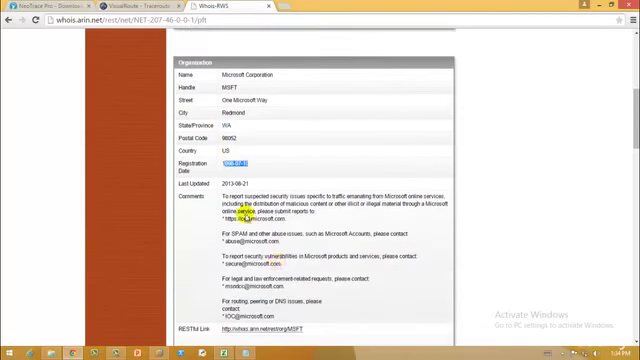
pyautogui.scroll(-3)
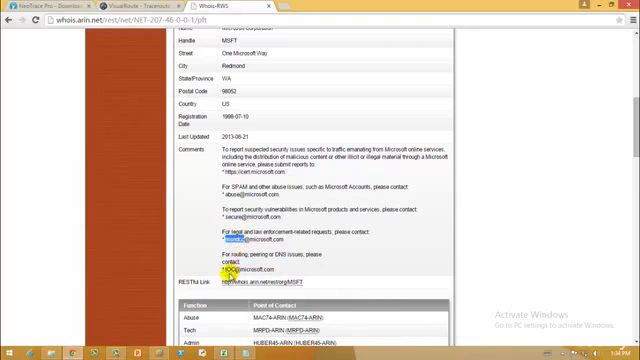
pyautogui.scroll(-3)
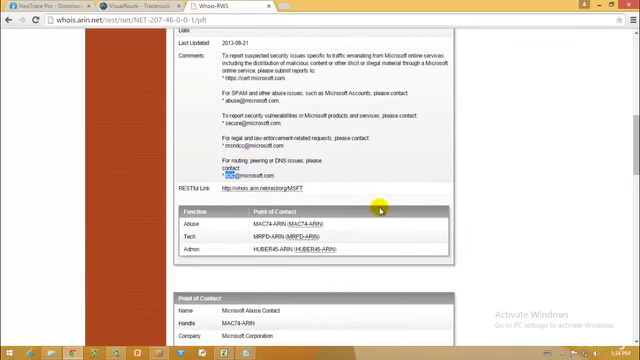
pyautogui.scroll(-3)
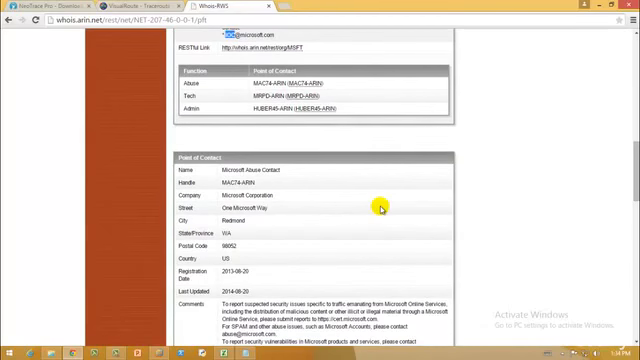
pyautogui.scroll(-3)
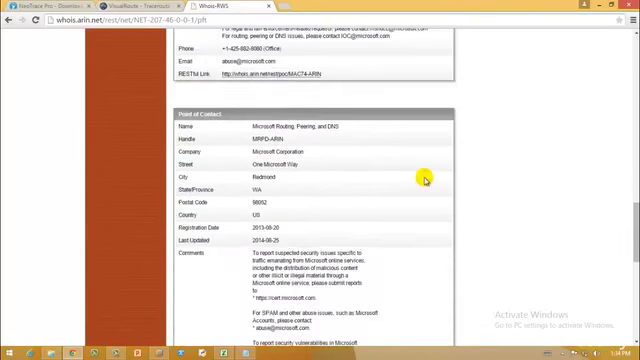
pyautogui.scroll(-3)
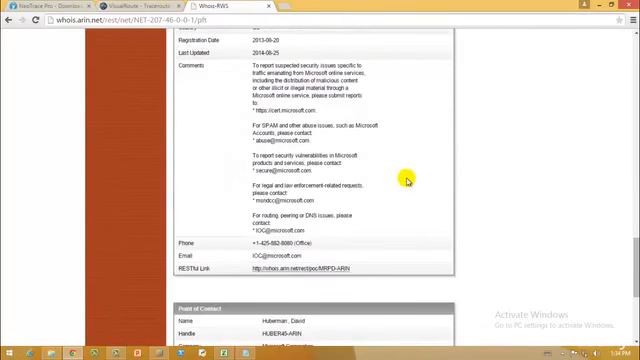